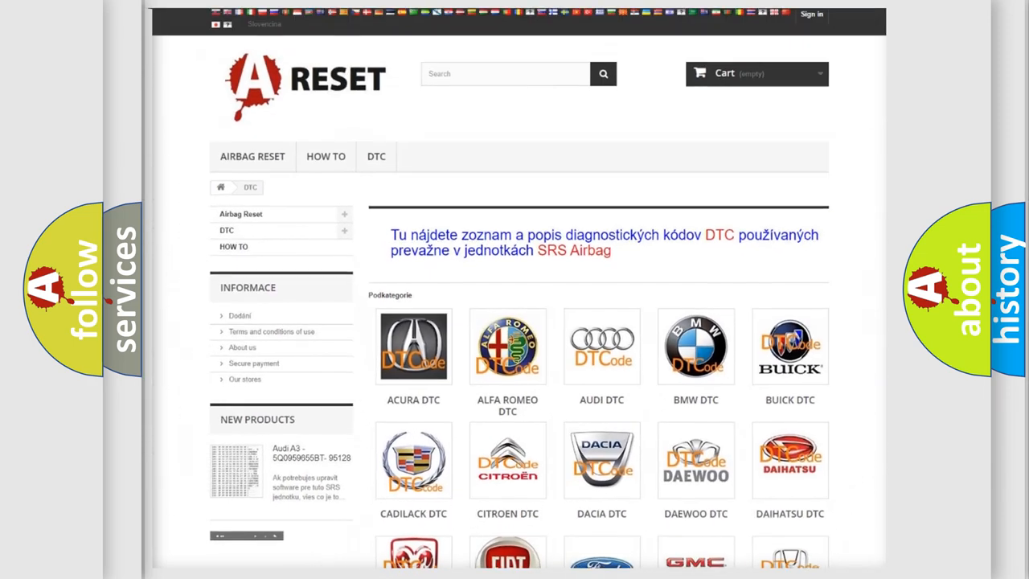
Open the Chrysler DTC category from the brand logo grid.
scroll("down", 3)
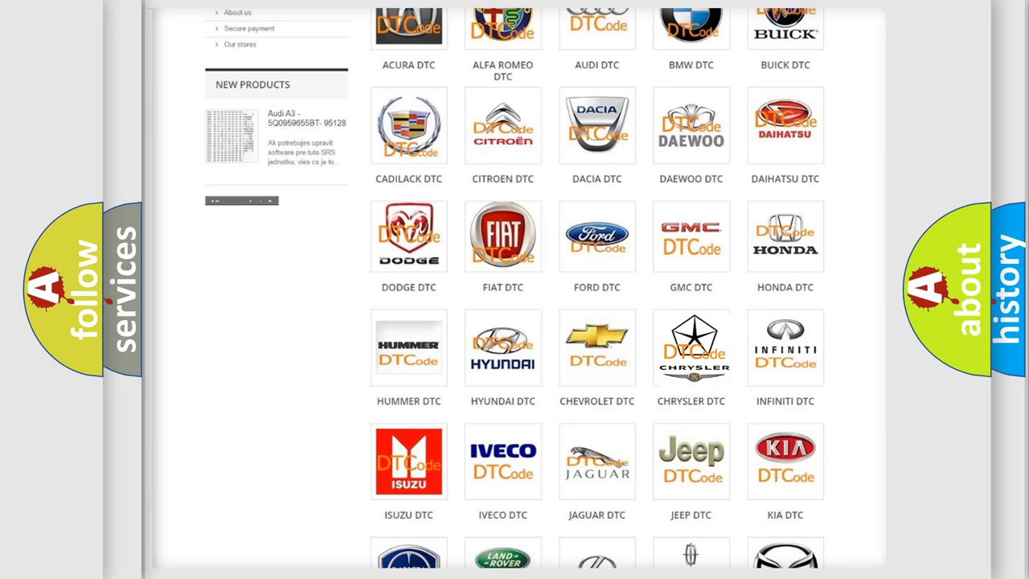
left_click(692, 348)
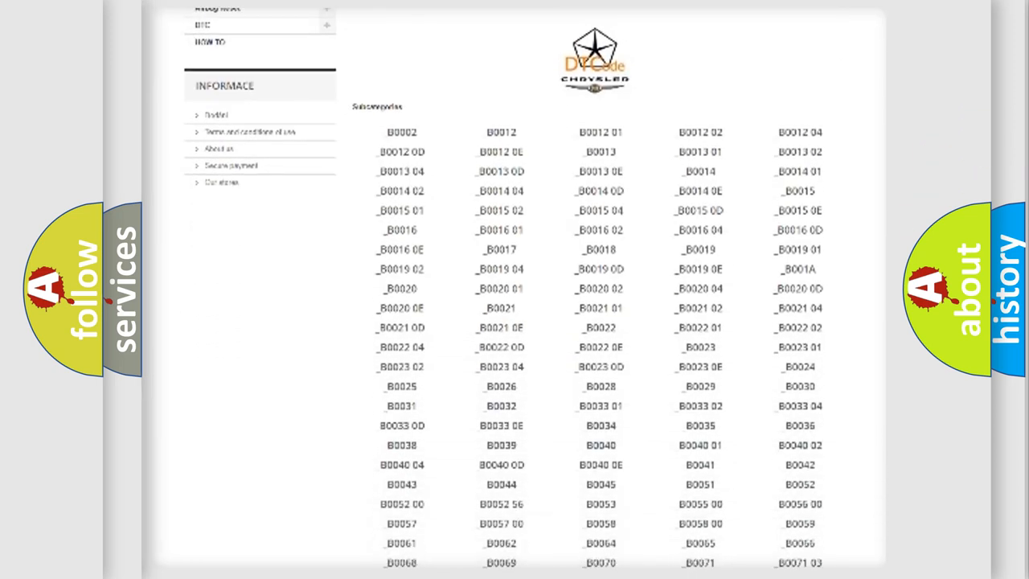
scroll("down", 3)
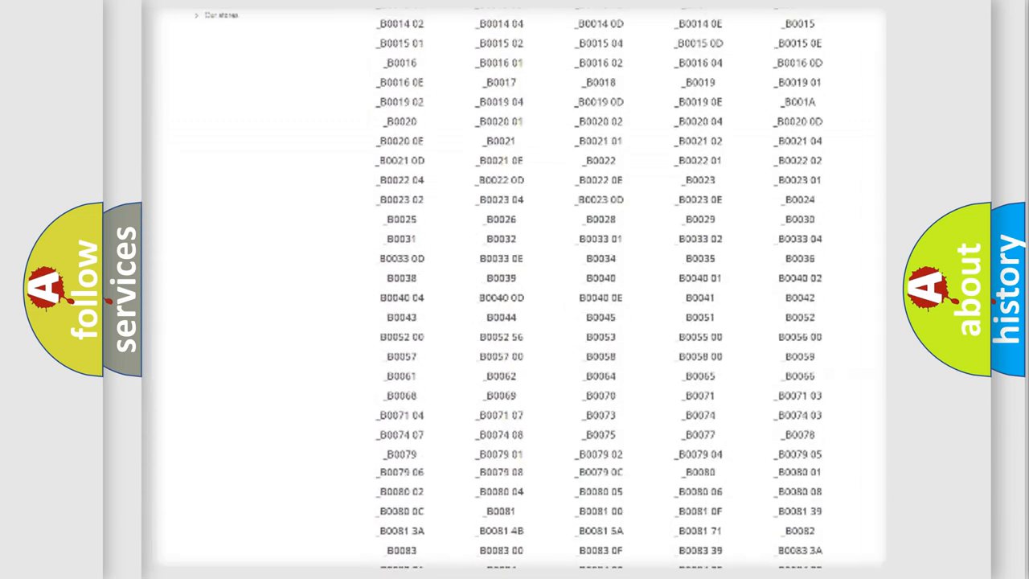
scroll("up", 3)
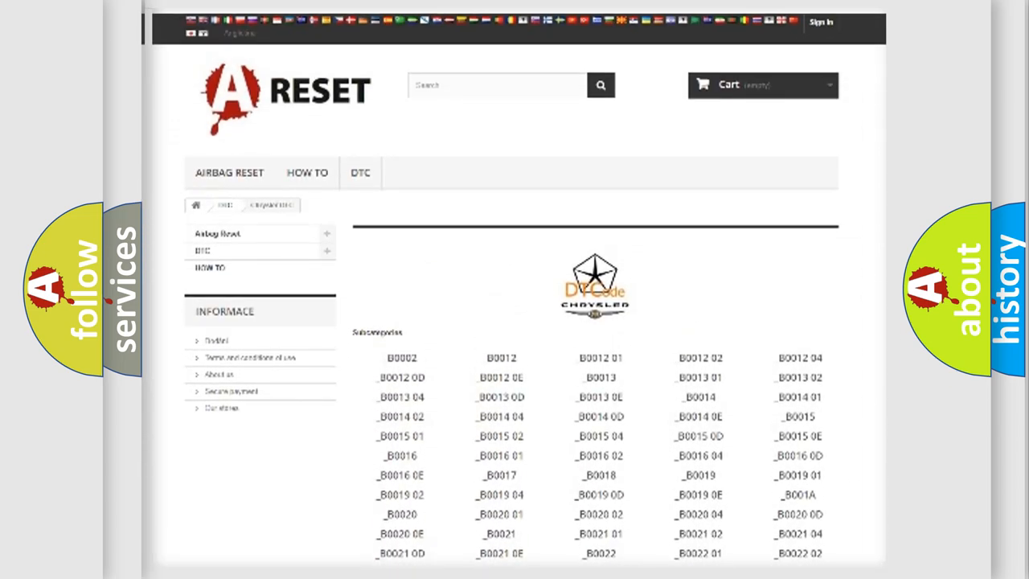